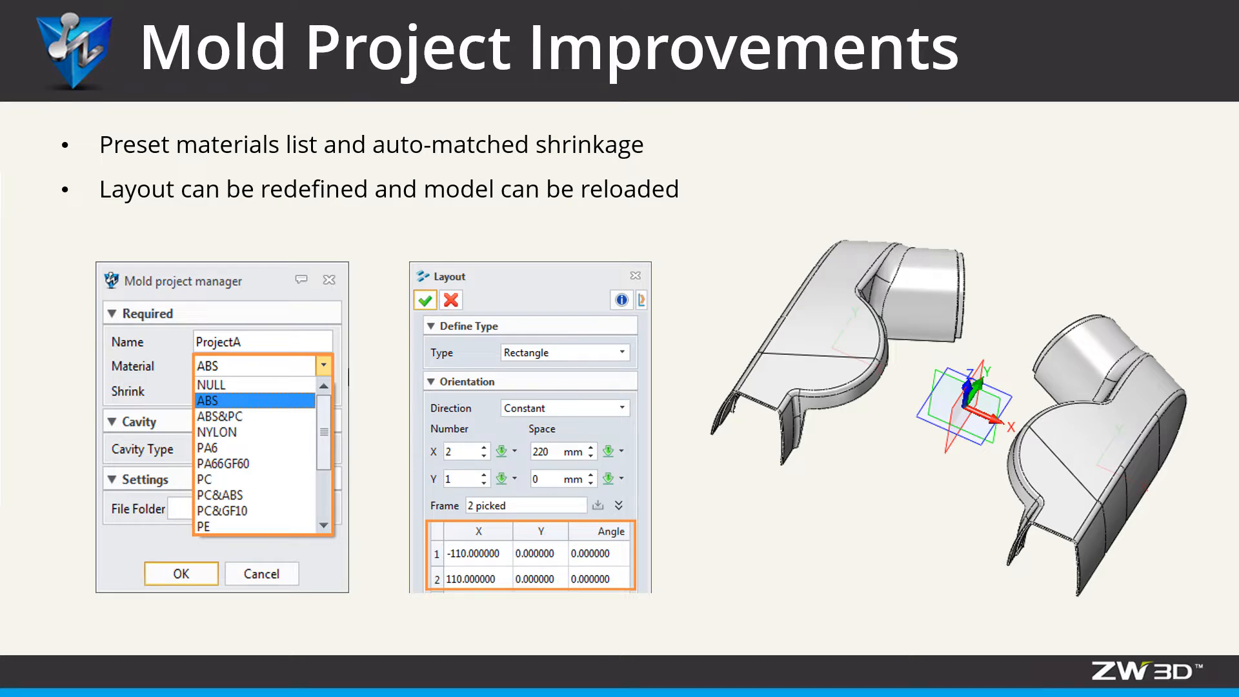
# - Start mold project ProjectA with ABS material and Multi-Cavity cavity type
pyautogui.click(72, 52)
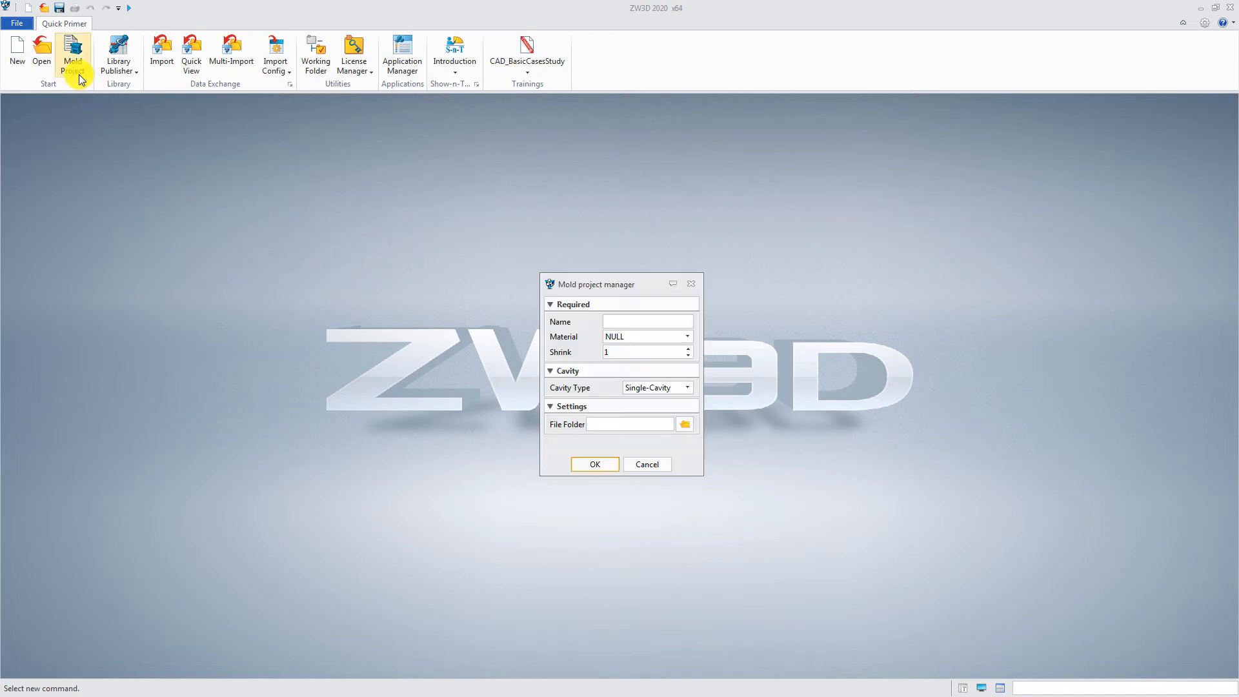
pyautogui.write('ProjectA')
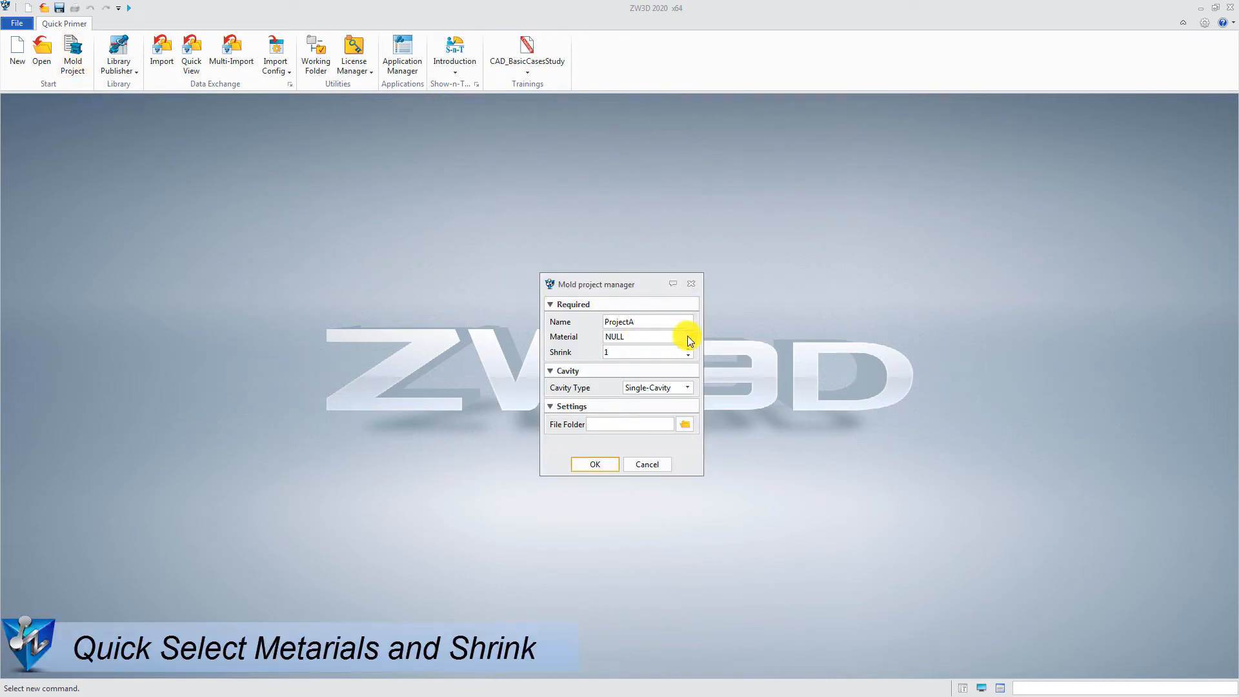
pyautogui.click(686, 336)
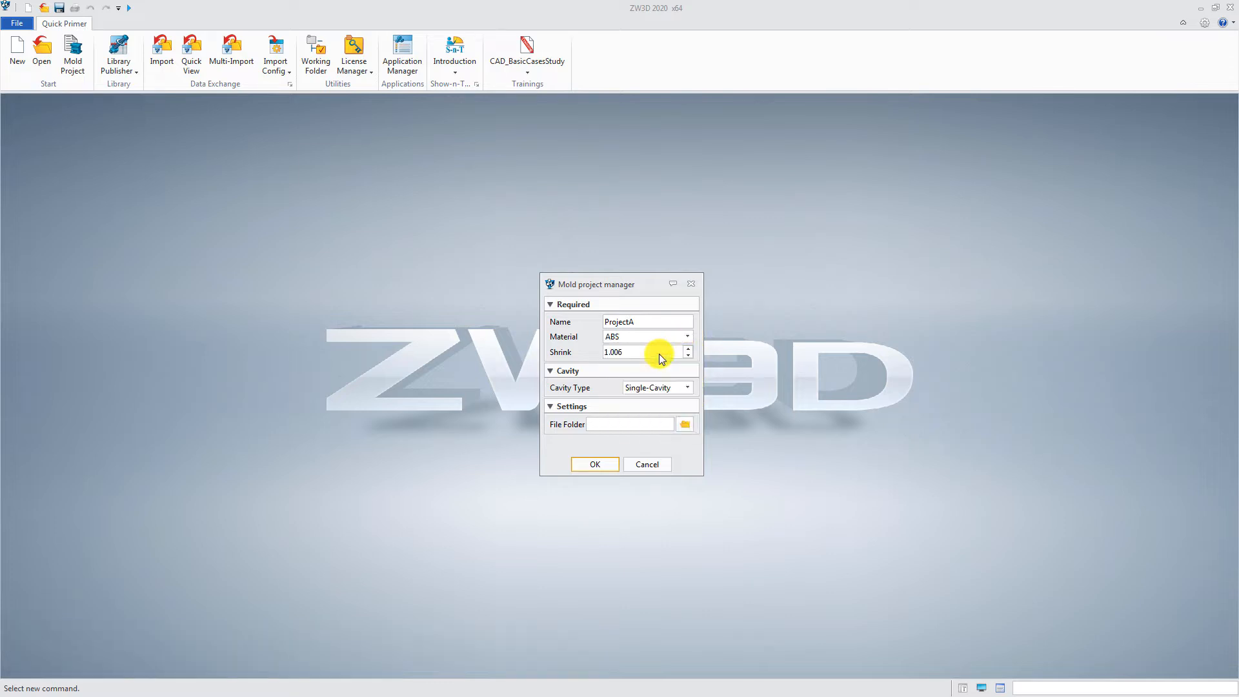
pyautogui.click(686, 387)
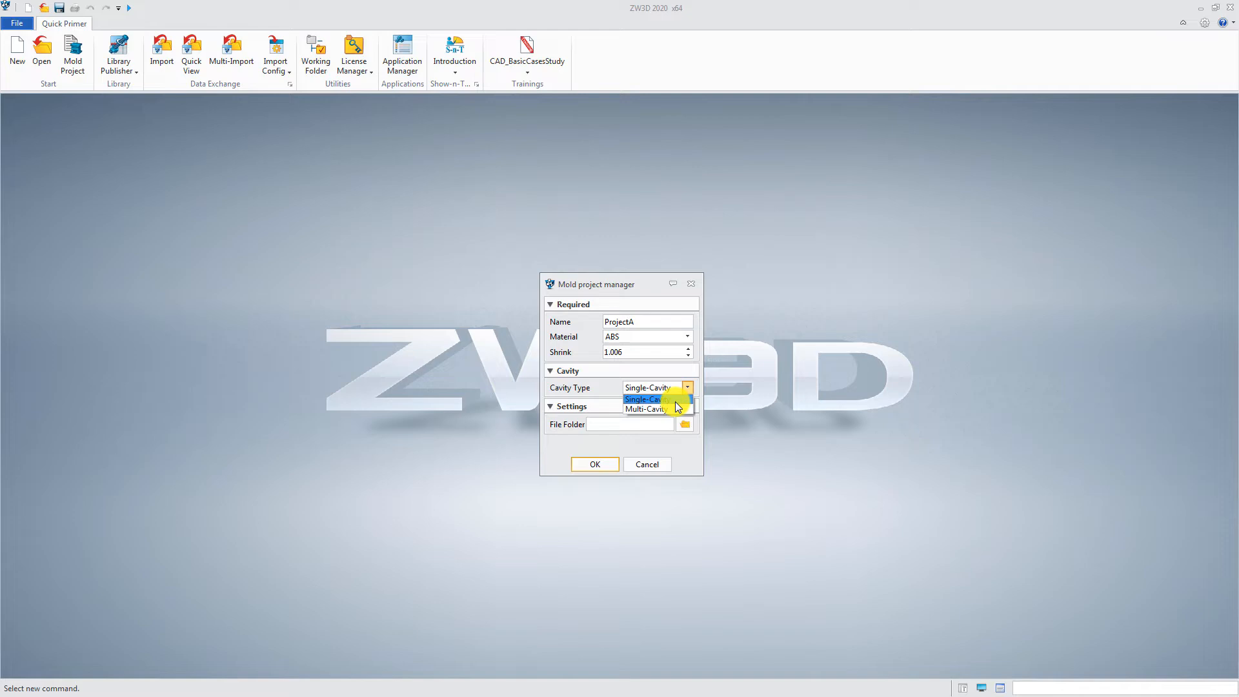
pyautogui.click(647, 408)
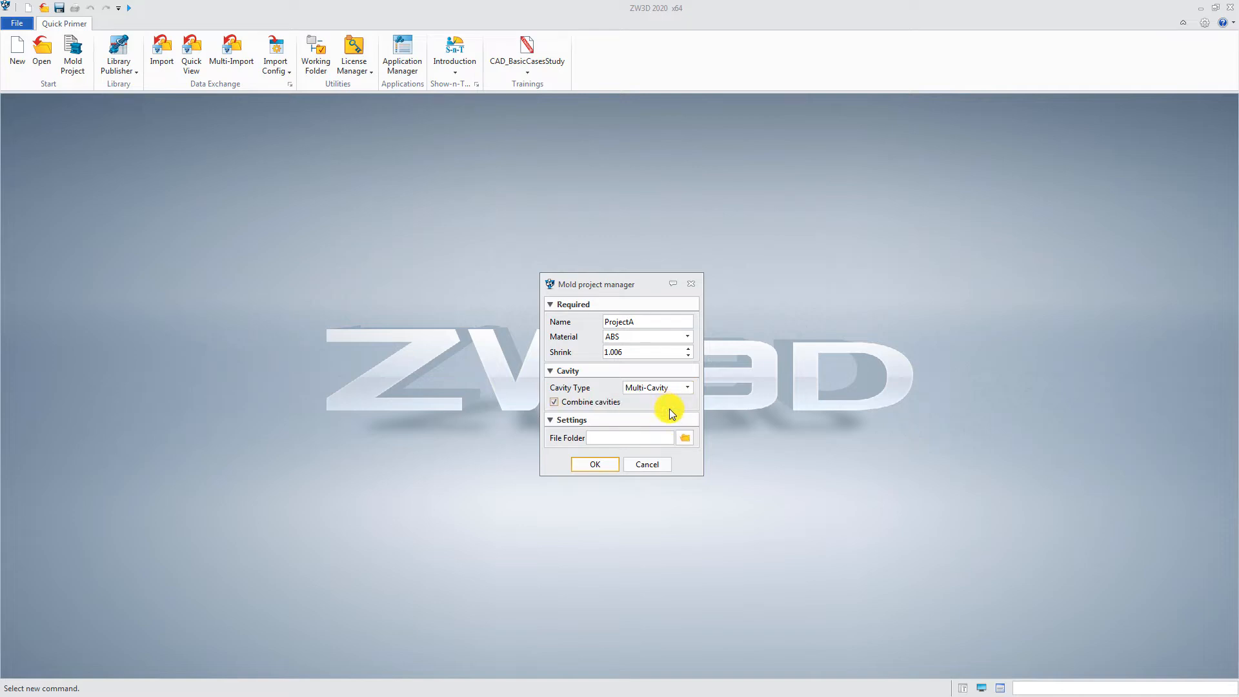
# - Choose the project save folder and create the mold project assembly
pyautogui.click(684, 437)
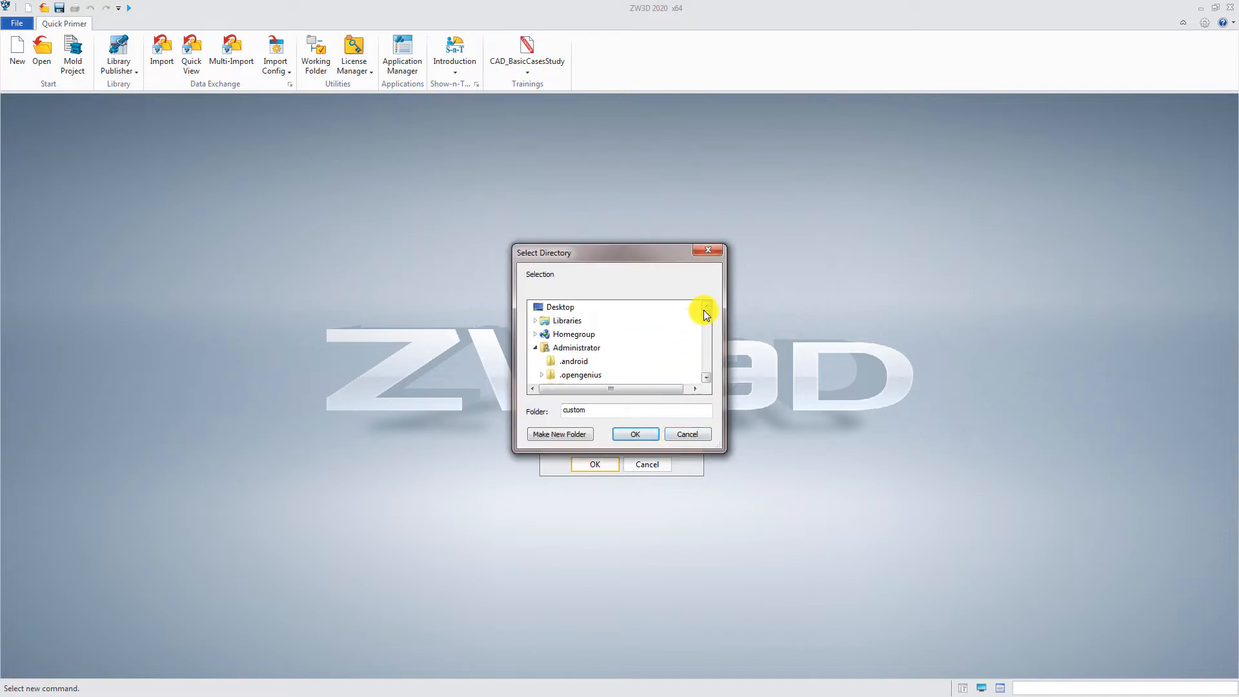
pyautogui.click(636, 434)
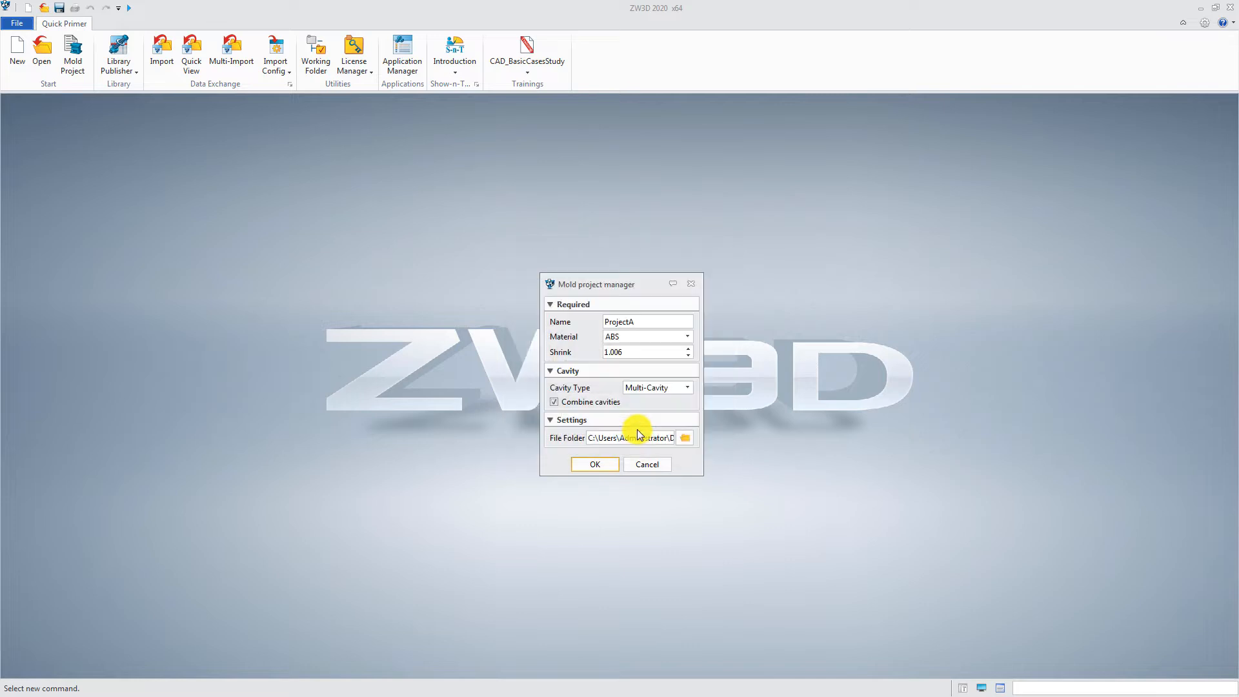
pyautogui.click(594, 463)
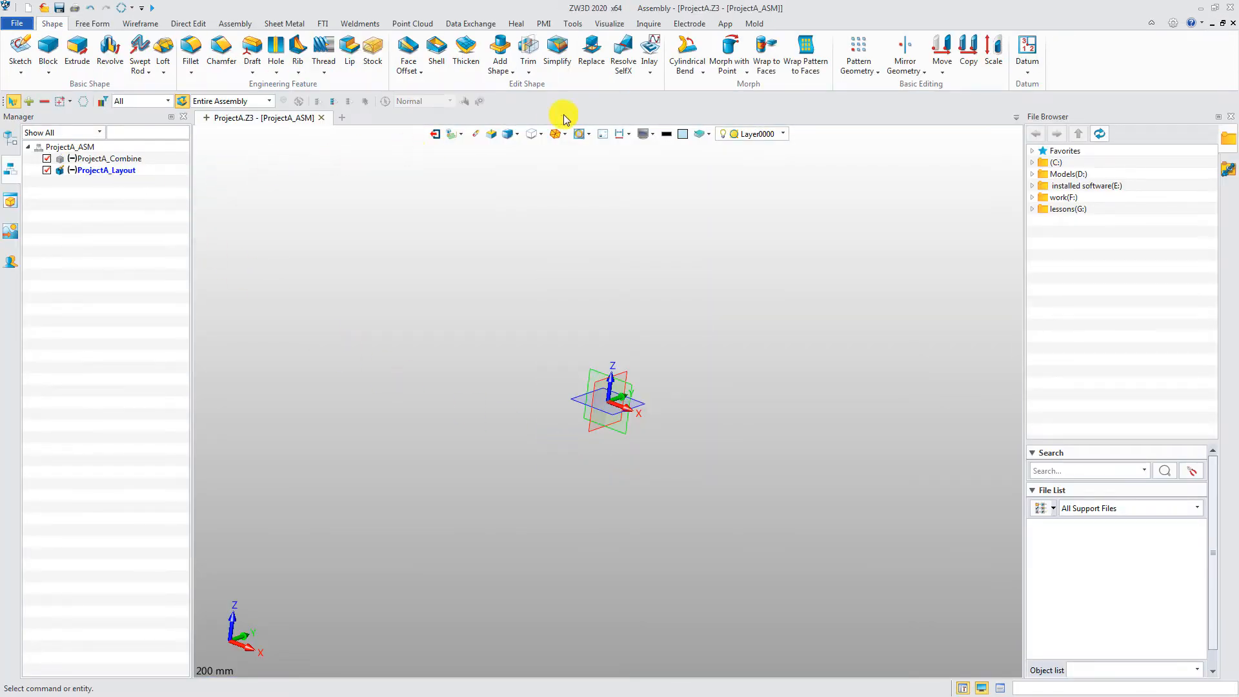
# - Define a two-cavity rectangular layout at X -120 and 120 under the Mold tools
pyautogui.click(754, 23)
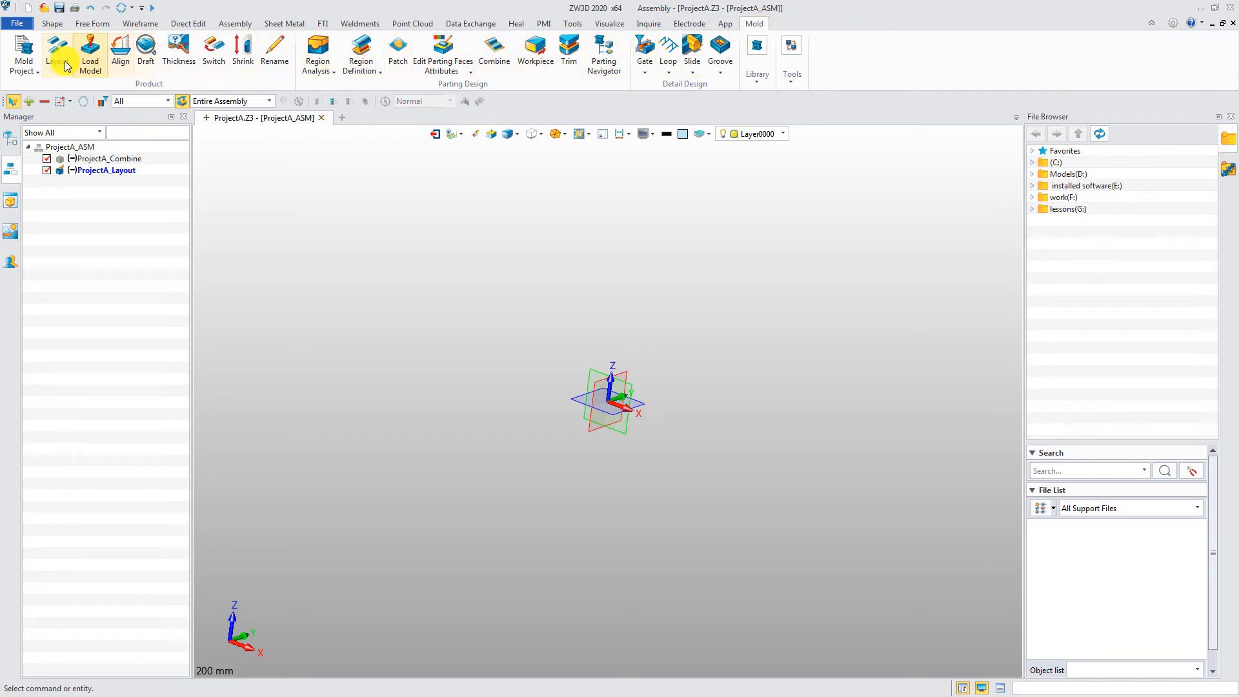
pyautogui.click(59, 55)
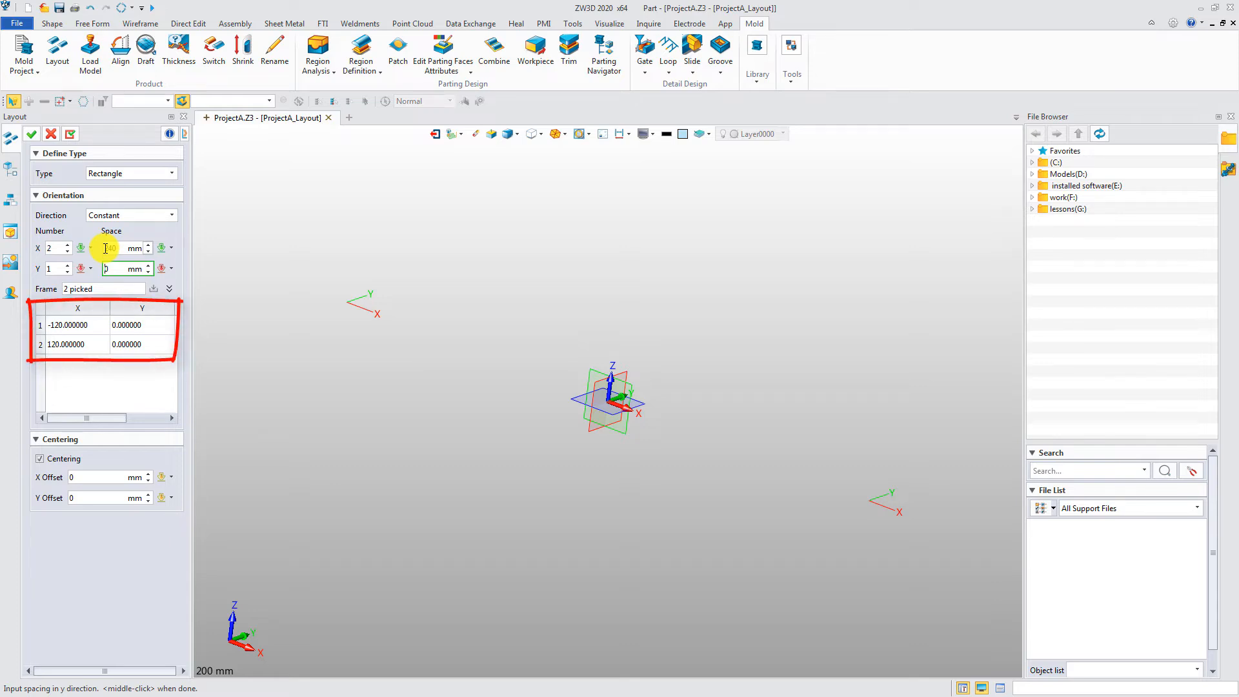
pyautogui.click(26, 133)
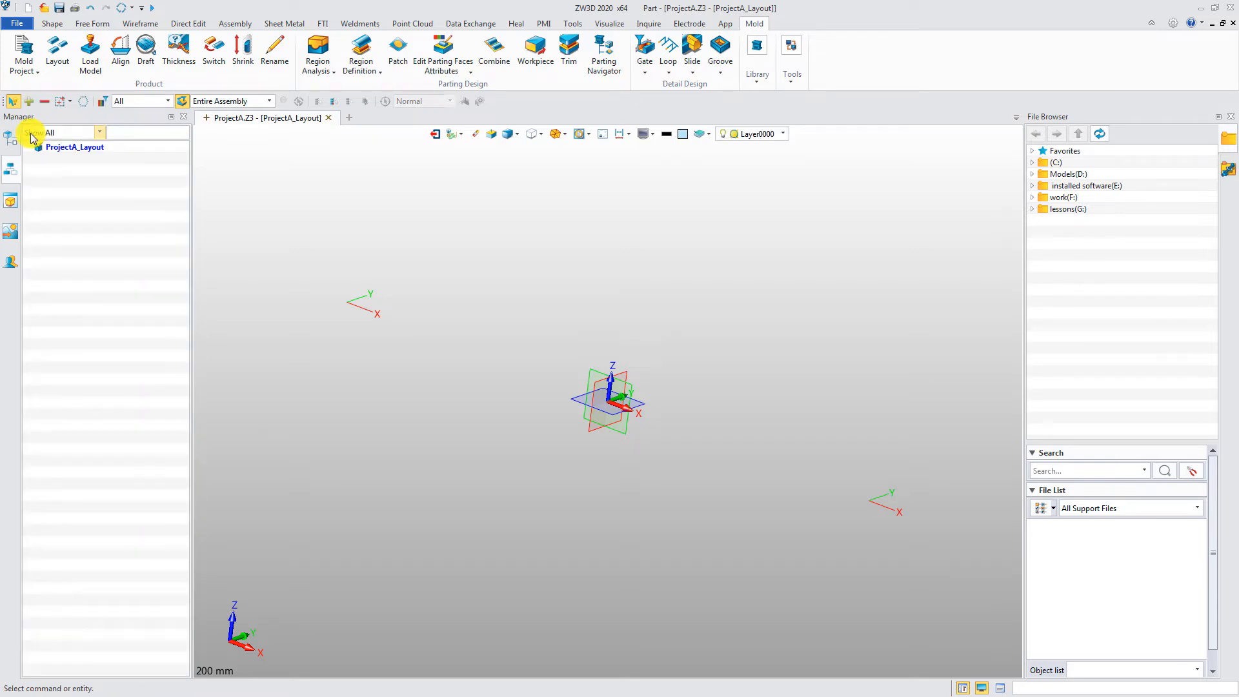
pyautogui.click(91, 50)
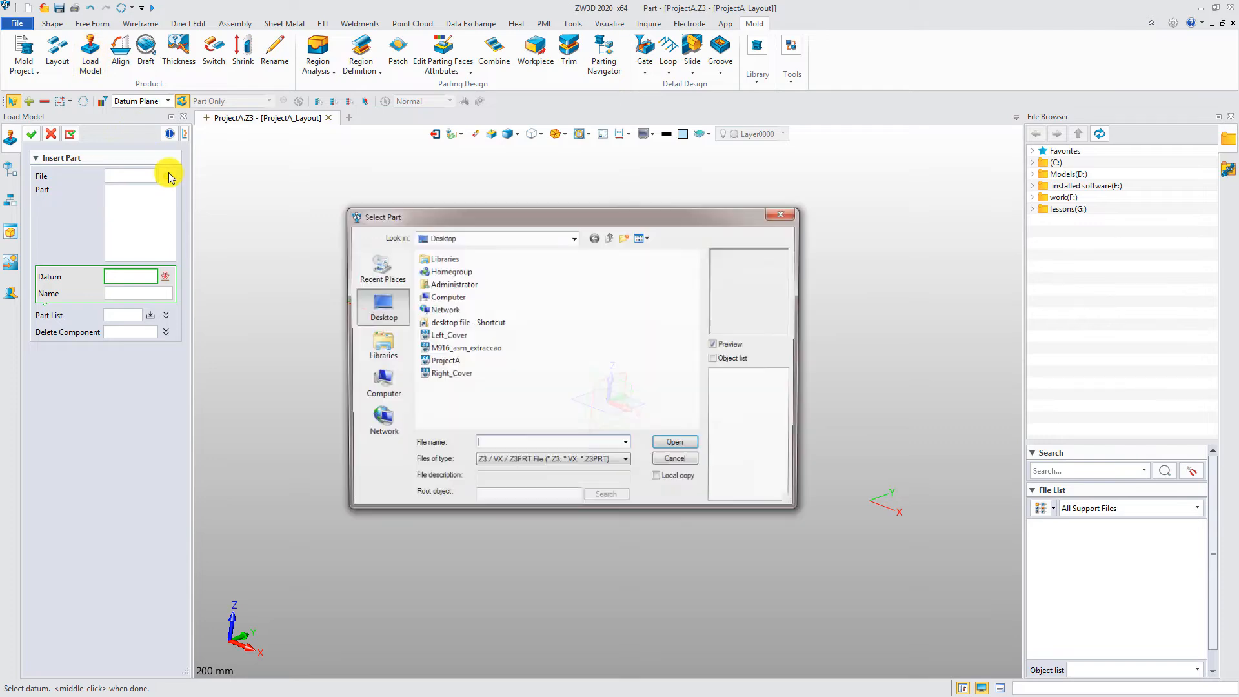
# - Load Left_Cover from the Select Part dialog so two copies fill the cavities
pyautogui.click(446, 336)
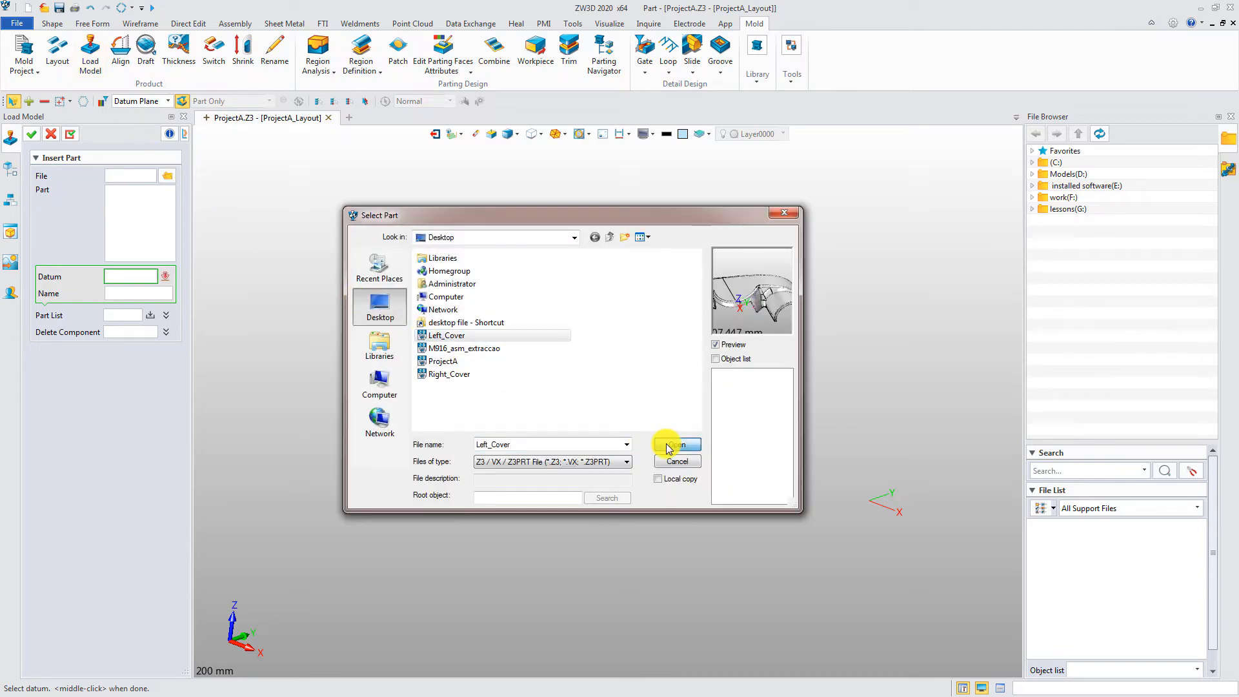
pyautogui.click(676, 444)
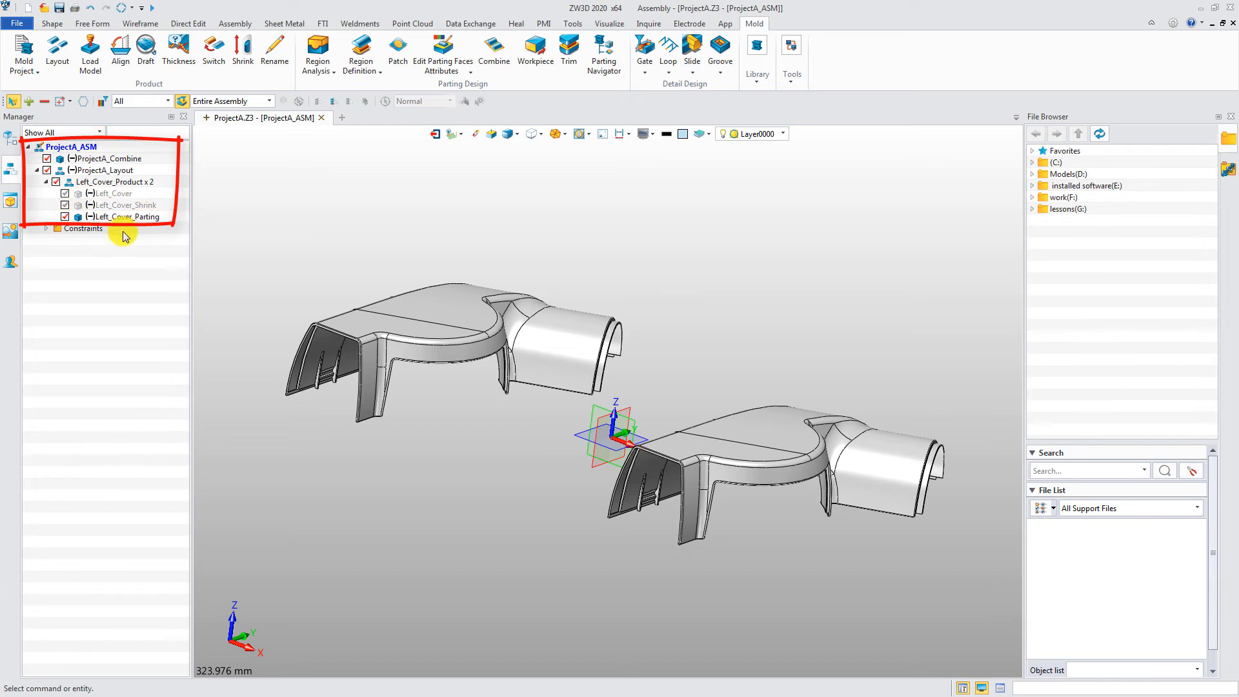
# - Respace the cavity layout so the two Left_Cover copies sit at X -100 and 100
pyautogui.click(46, 51)
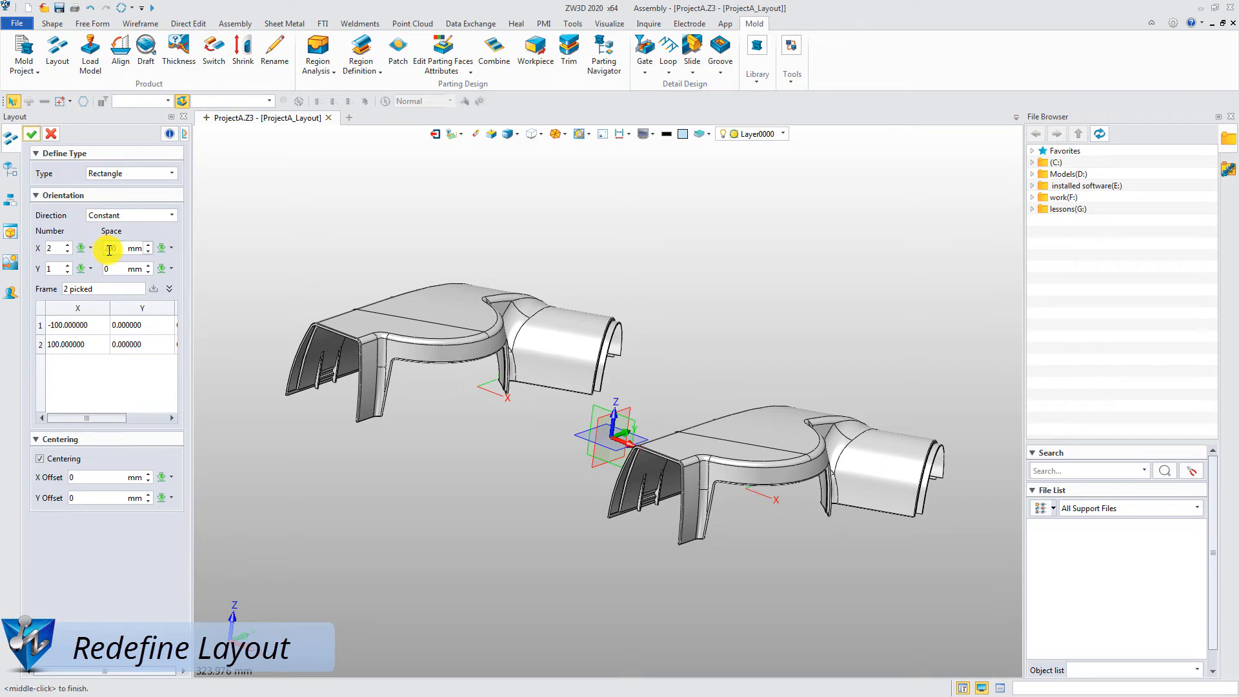
pyautogui.click(31, 133)
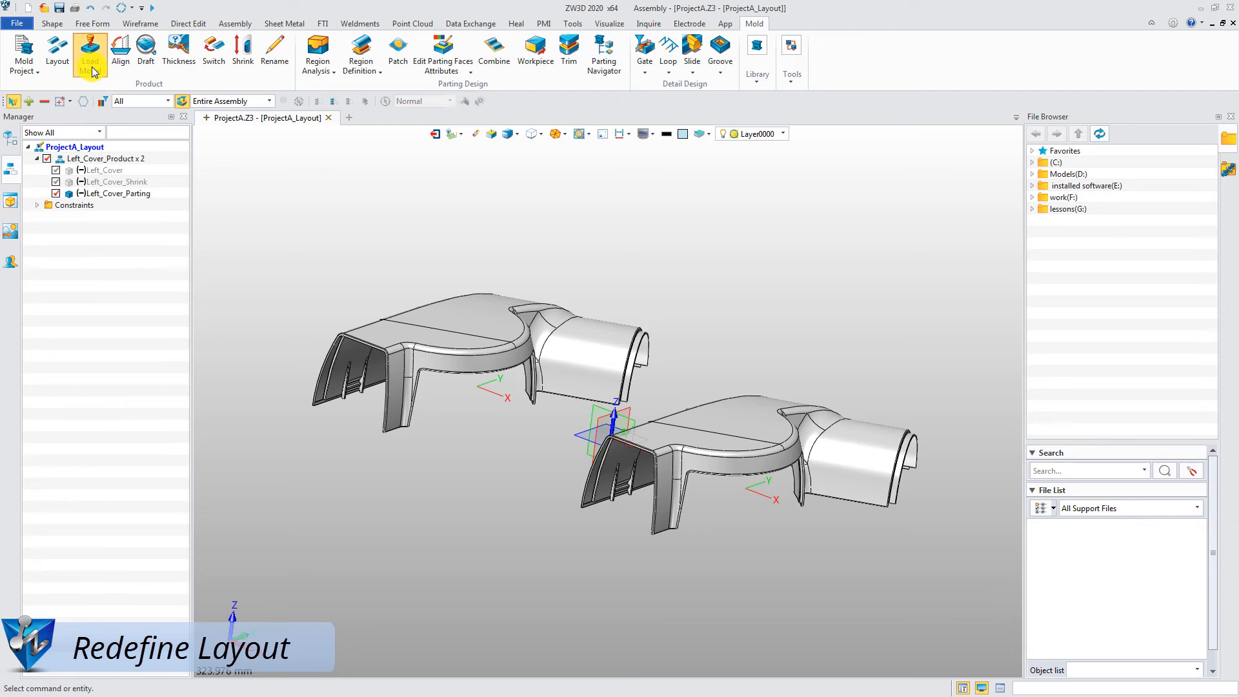
# - Pick Right_Cover in the Select Part dialog as the replacement part to load
pyautogui.click(88, 49)
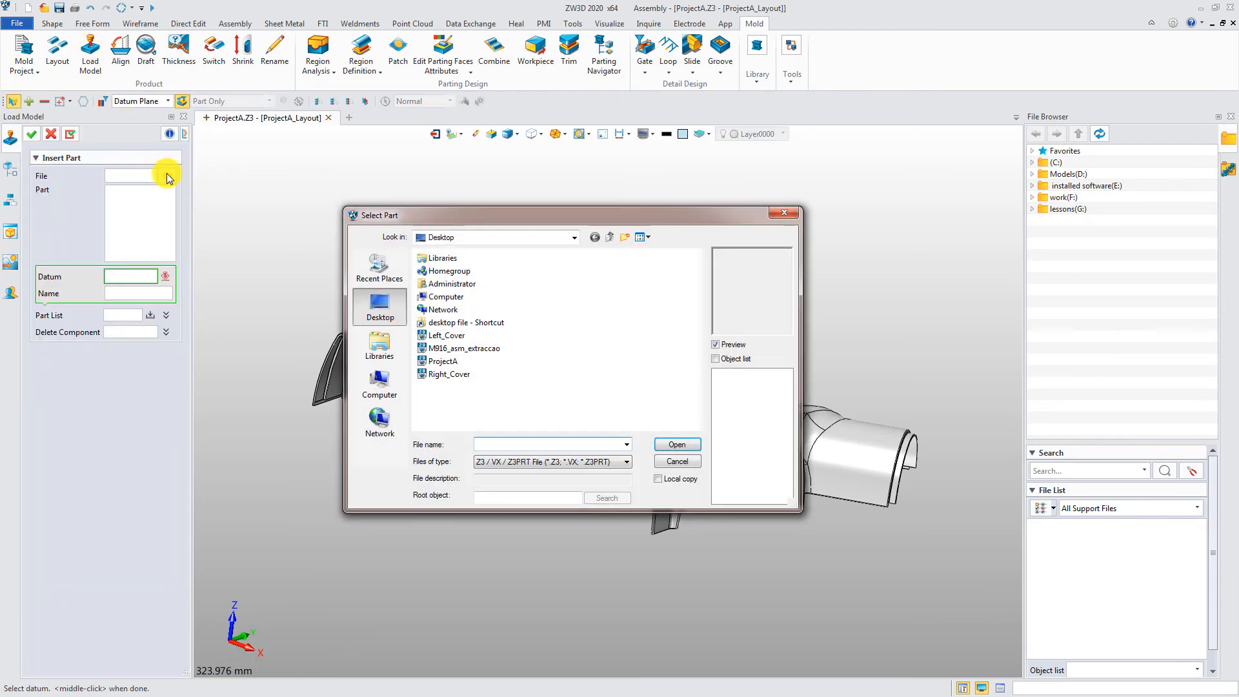
pyautogui.click(450, 374)
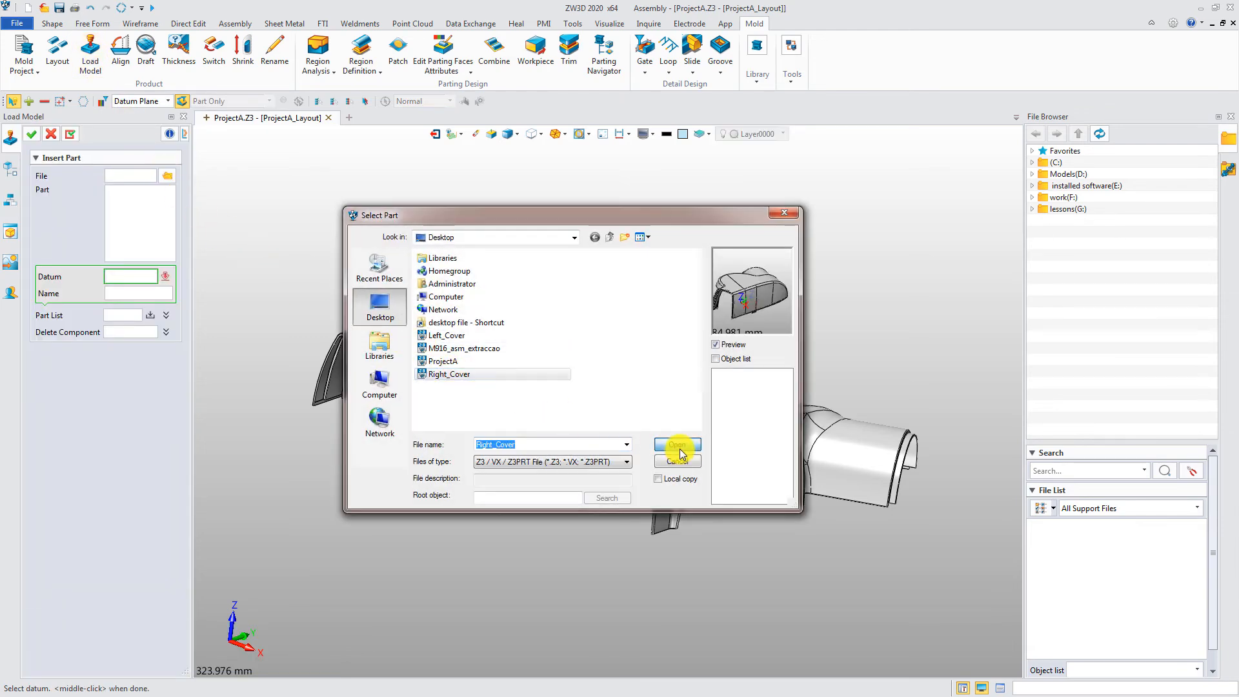
pyautogui.click(677, 444)
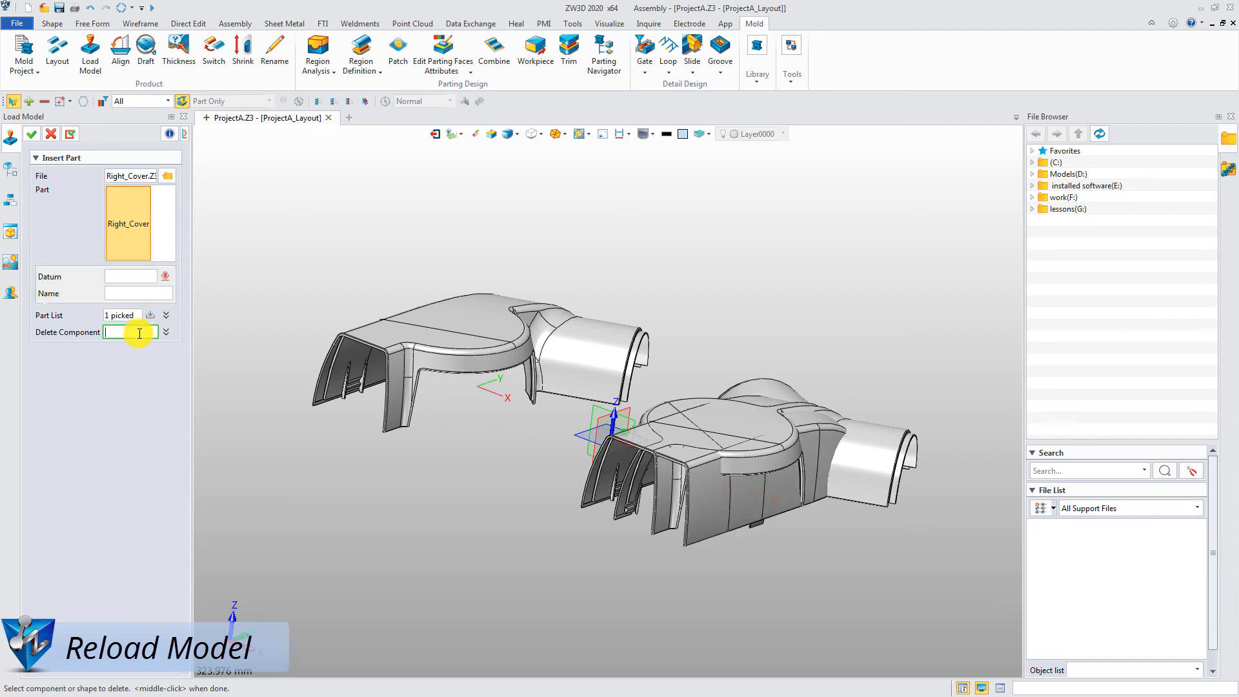
# - Remove one Left_Cover copy with its constraints so Right_Cover takes the second cavity
pyautogui.click(737, 439)
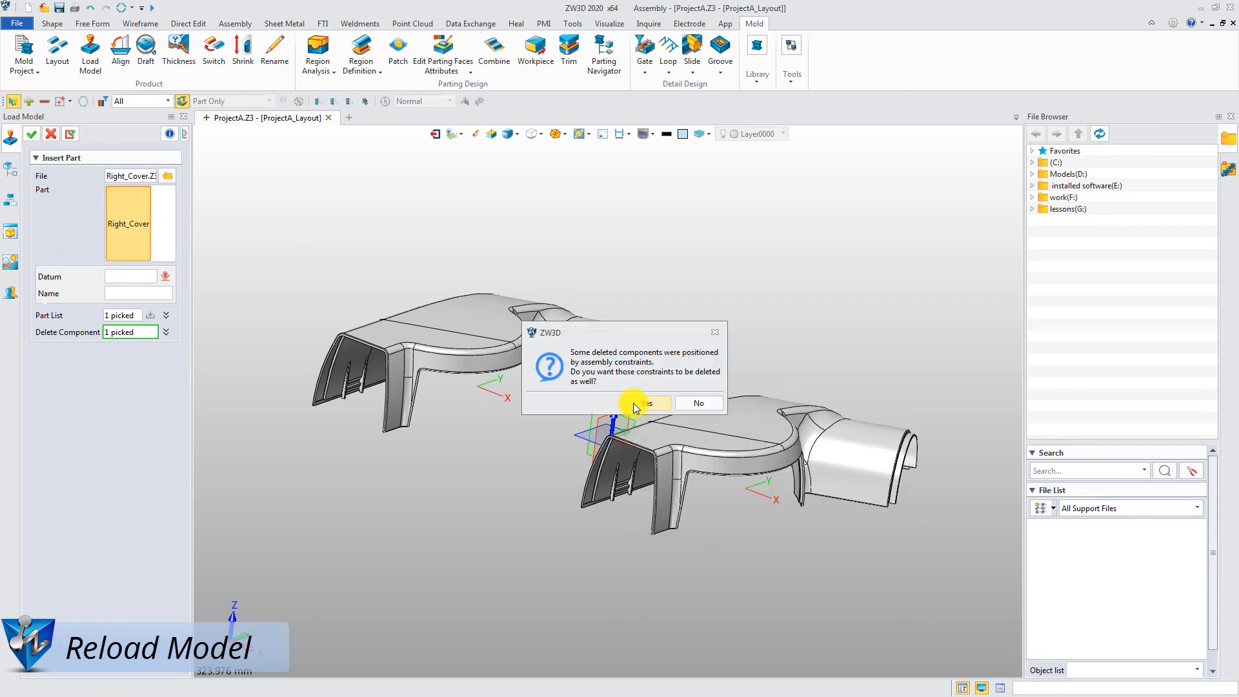
pyautogui.click(648, 403)
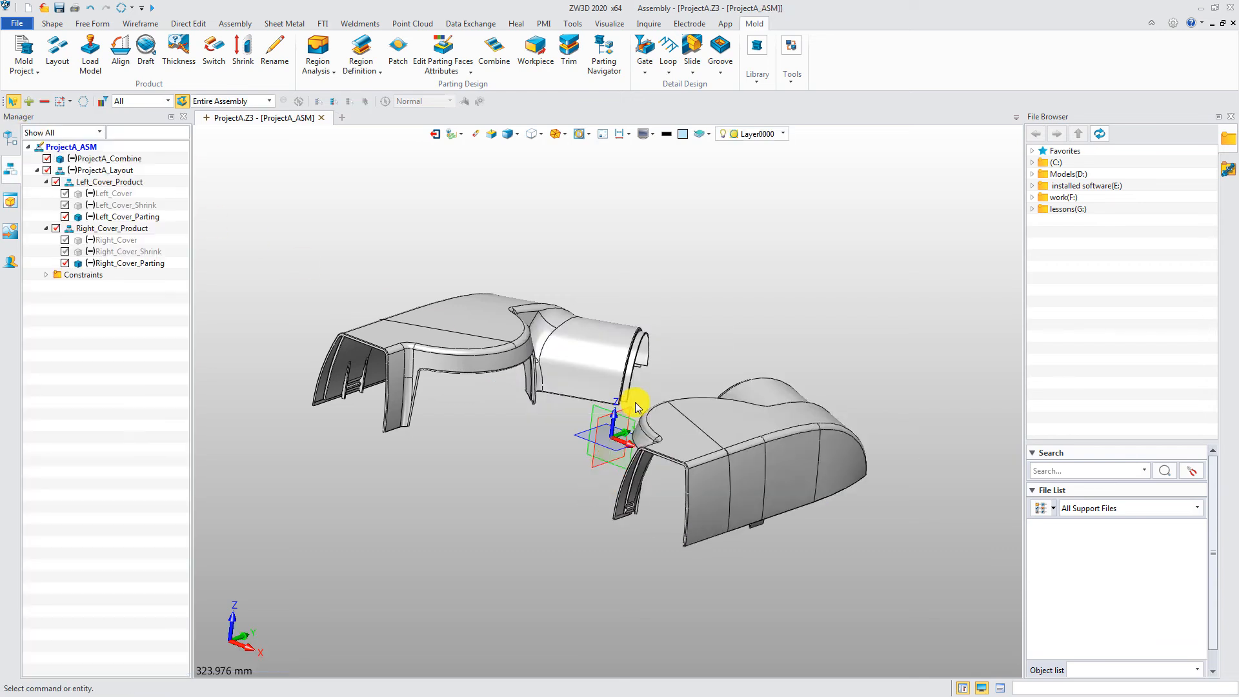